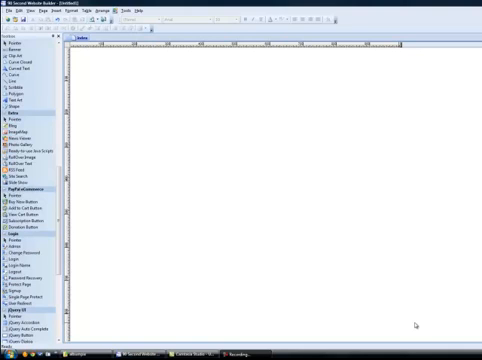
mouse_move(285, 268)
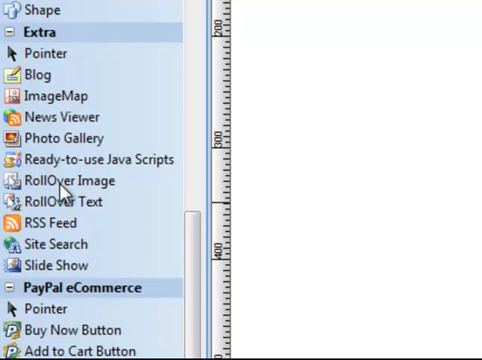
Scroll the Toolbox to reach the Image tool for an image box.
scroll("up", 3)
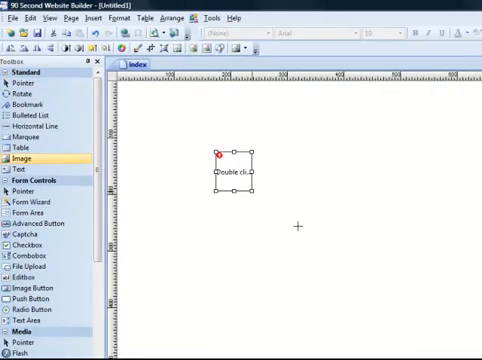
Browse album pictures for the image box, then delete it from the page.
double_click(228, 175)
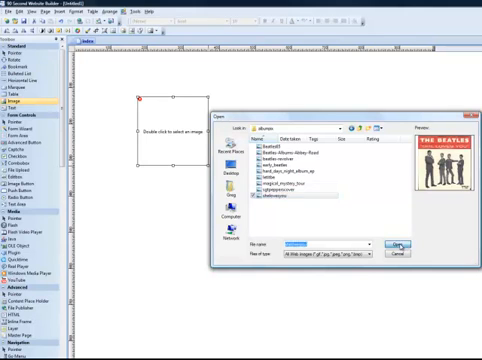
left_click(389, 244)
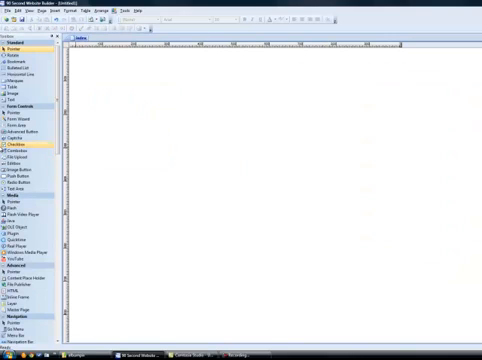
Draw a RollOver Image and load the shelovesyou cover from albumpix.
scroll("down", 3)
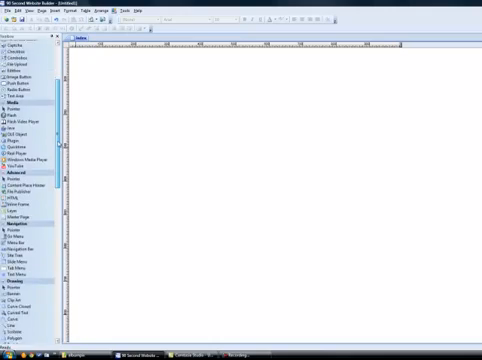
scroll("down", 3)
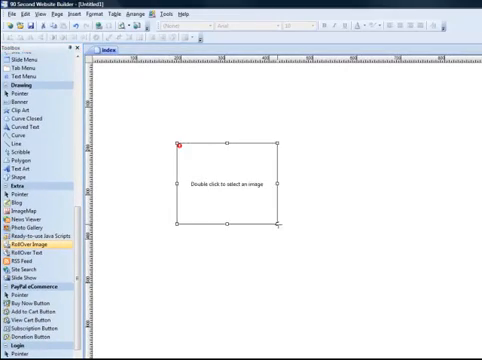
double_click(220, 185)
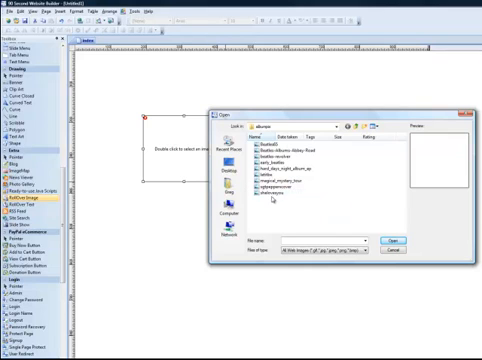
left_click(267, 190)
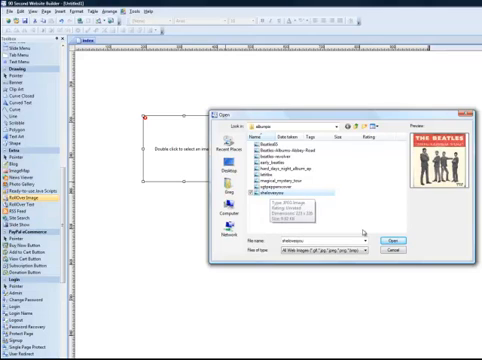
left_click(384, 239)
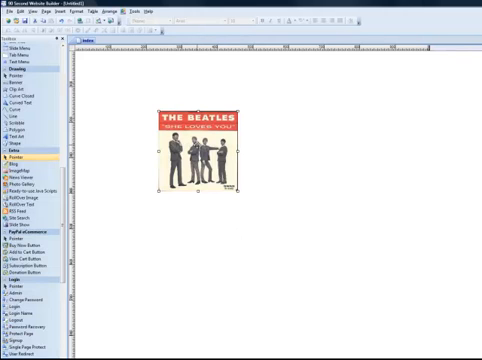
Set the rollover's Hover image to the early_beatles cover and confirm.
double_click(195, 150)
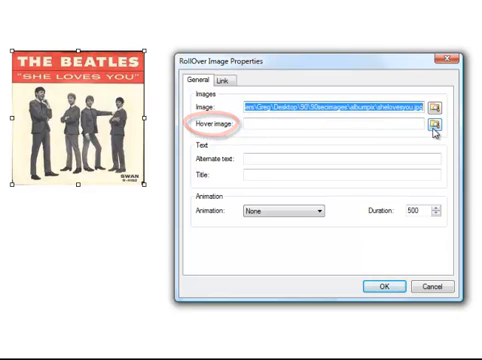
left_click(429, 130)
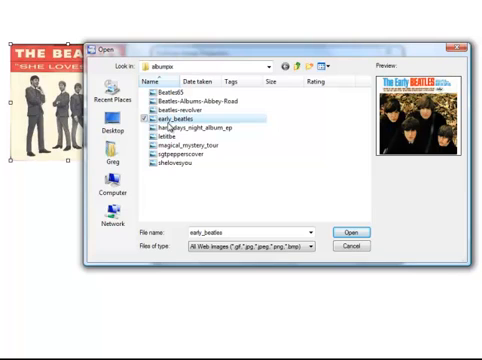
left_click(347, 231)
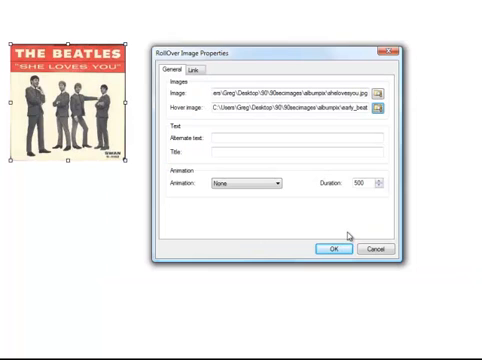
left_click(332, 247)
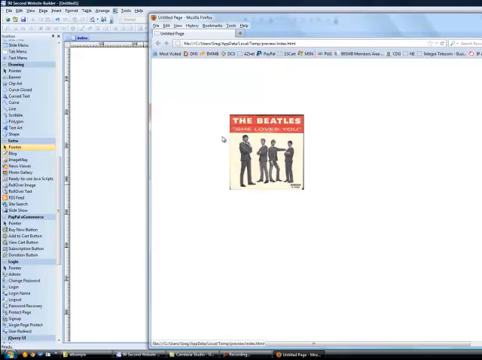
mouse_move(223, 139)
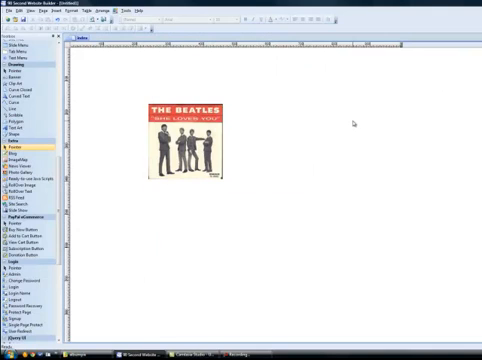
mouse_move(303, 203)
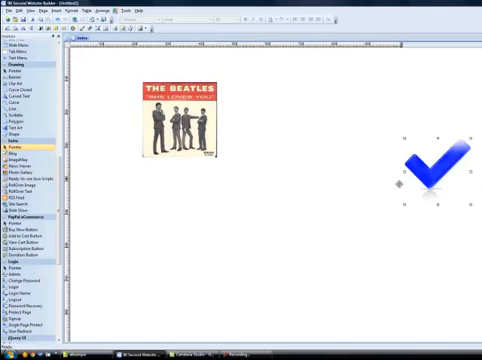
Drag the blue checkmark below the Beatles cover and select it.
left_click_drag(423, 168, 188, 223)
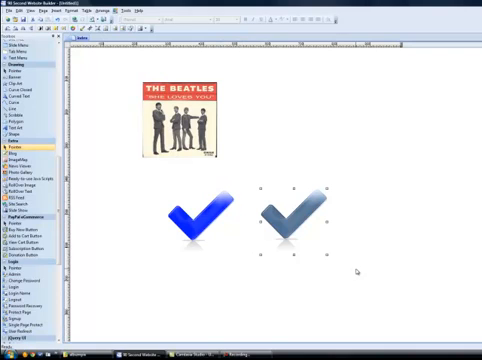
left_click(190, 223)
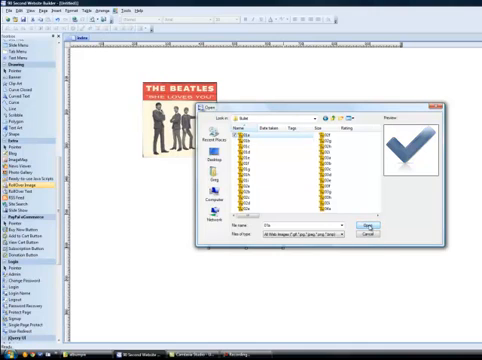
Load the checkmark into the rollover and browse for its hover picture.
left_click(377, 222)
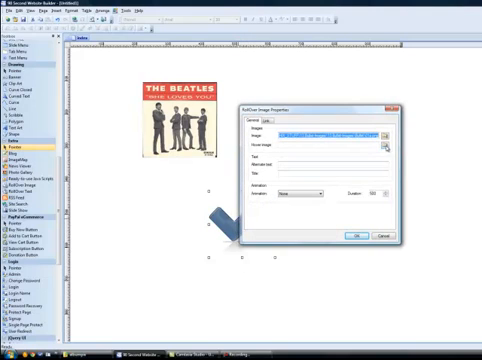
left_click(388, 147)
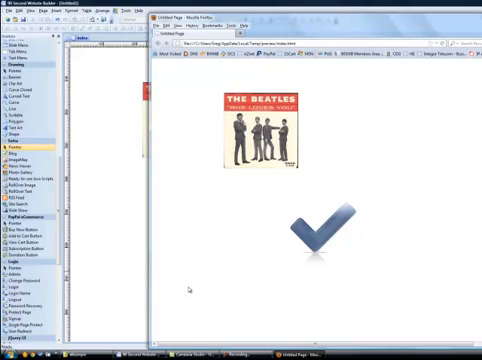
mouse_move(274, 234)
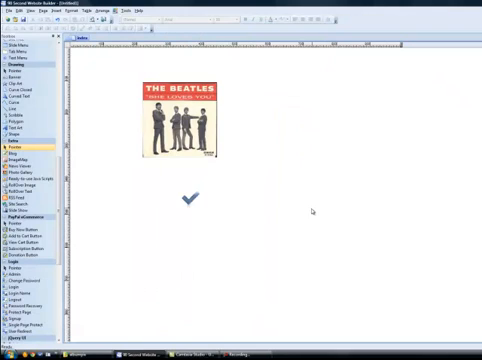
mouse_move(404, 270)
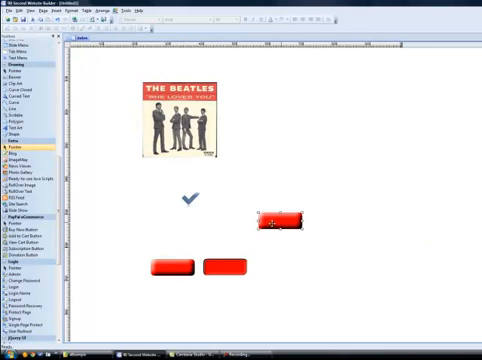
Move a red button rollover image under the small checkmark.
left_click_drag(268, 220, 180, 236)
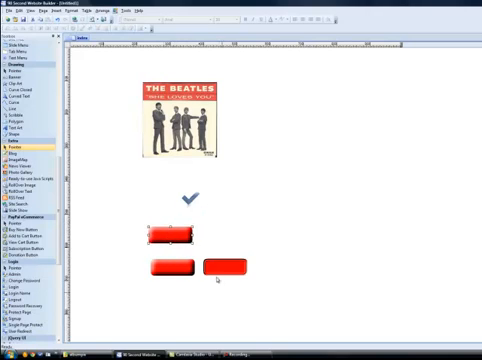
left_click(167, 235)
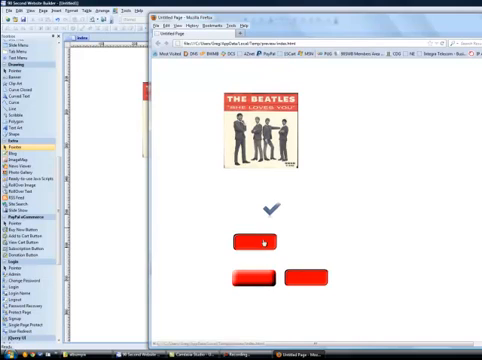
mouse_move(213, 247)
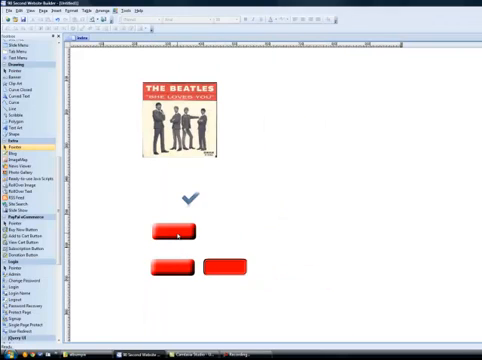
double_click(170, 232)
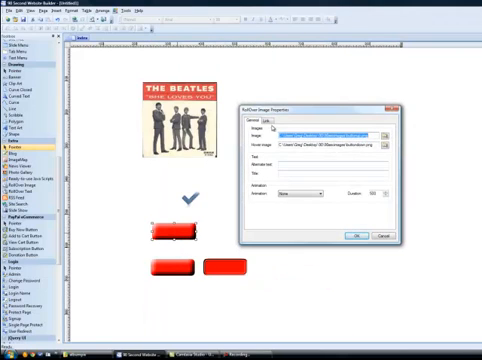
left_click(262, 122)
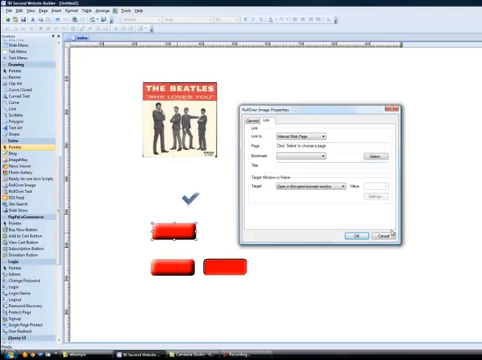
left_click(389, 234)
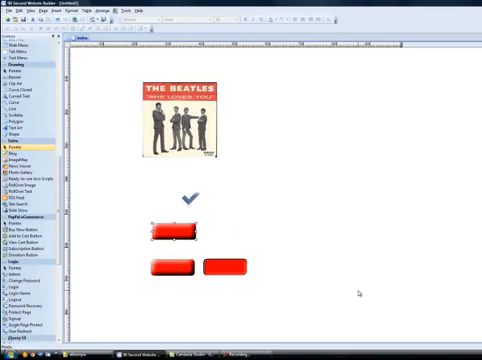